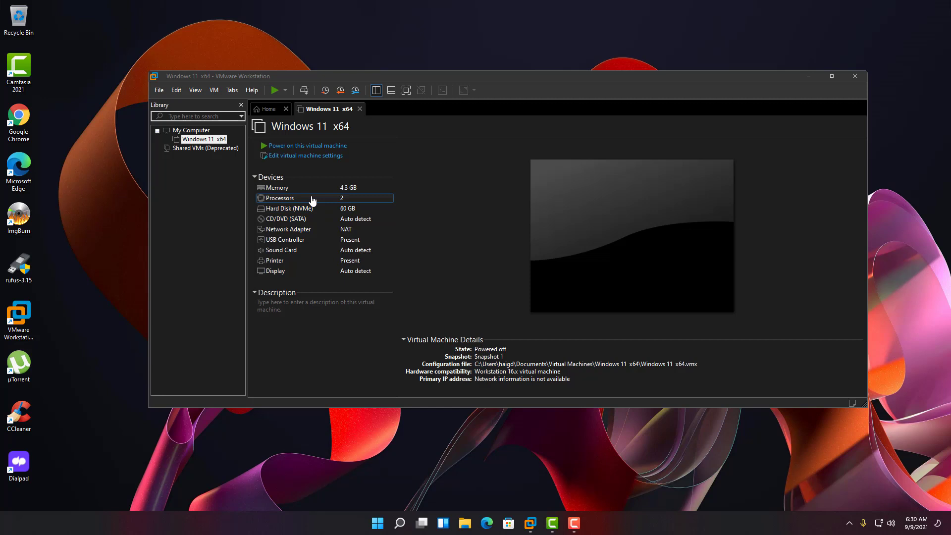
mouse_move(771, 276)
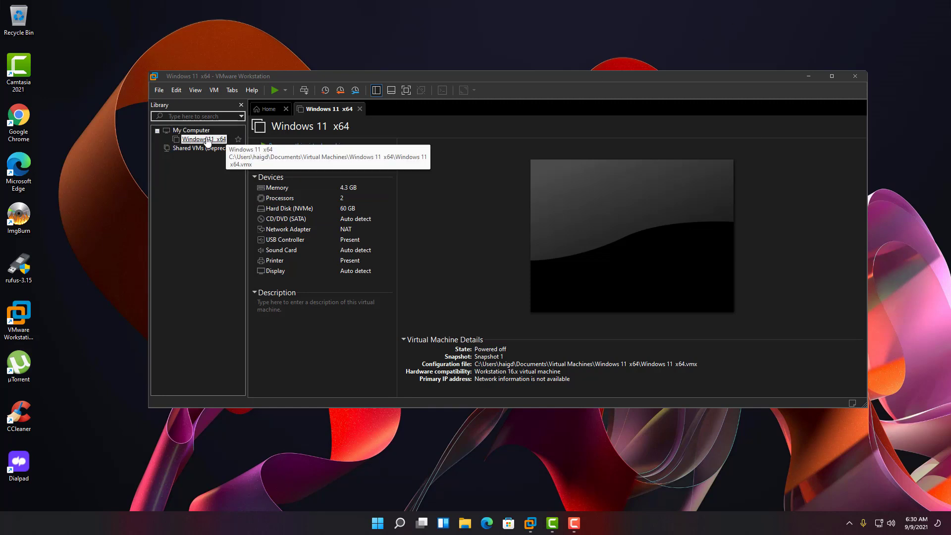
Step: Start adding a new Hard Disk to the Windows 11 x64 VM from its settings
right_click(203, 138)
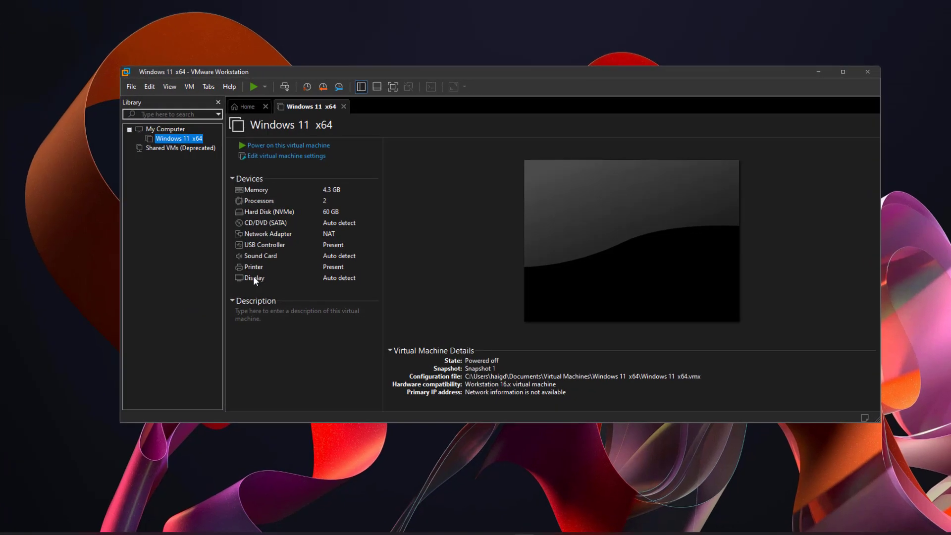
left_click(285, 156)
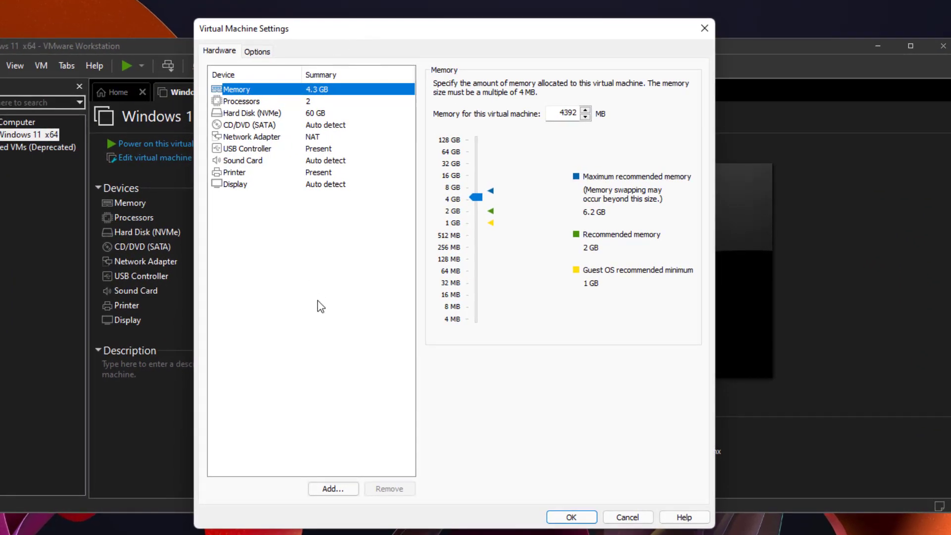
left_click(333, 488)
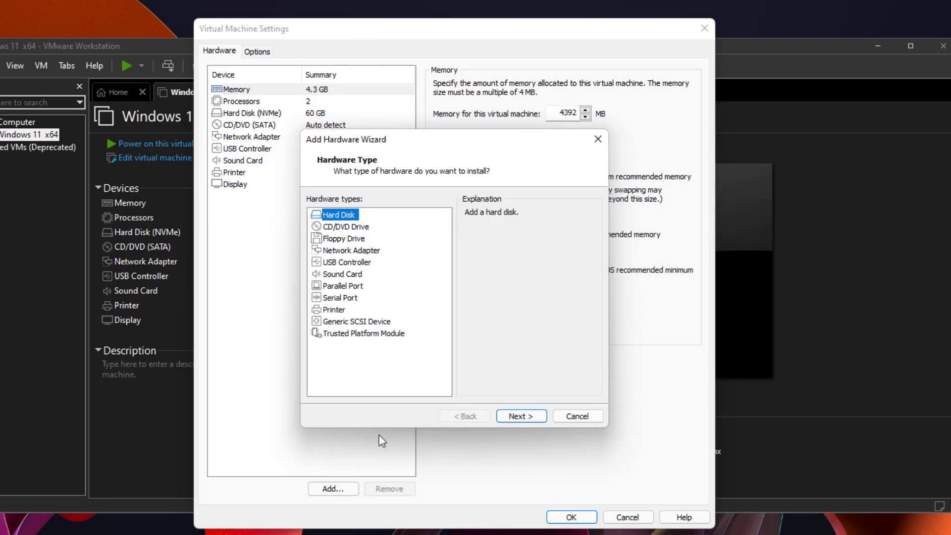
mouse_move(331, 241)
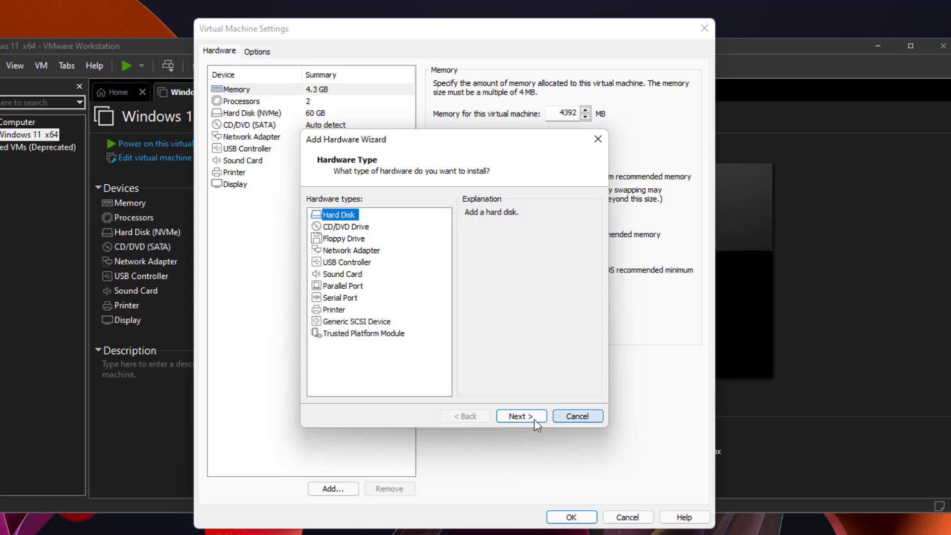
left_click(521, 415)
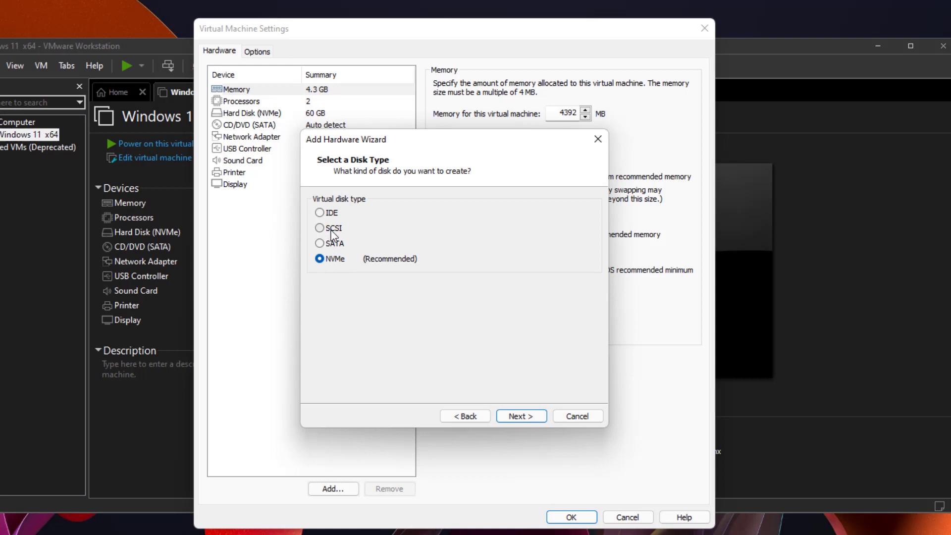
Step: Make the new disk SCSI, backed by a physical disk, and view the available physical drives
left_click(521, 415)
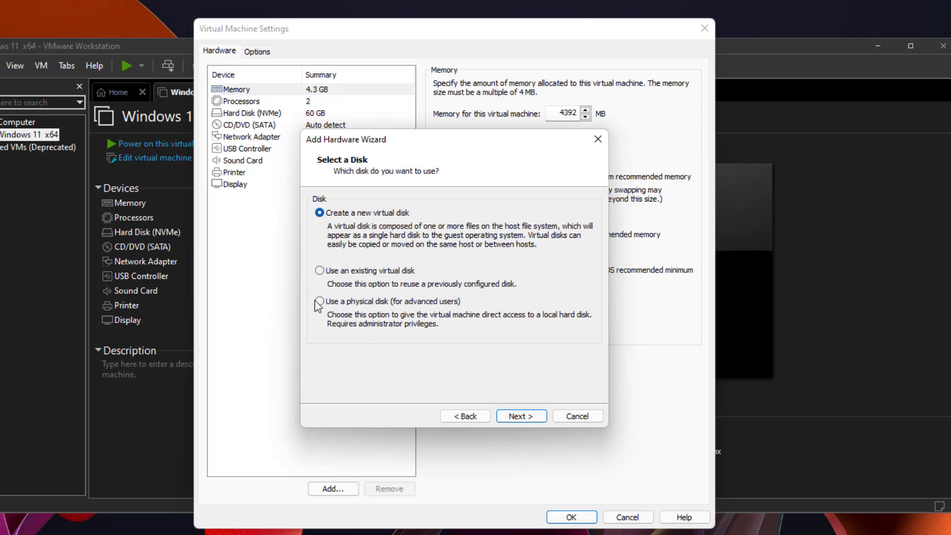
left_click(522, 415)
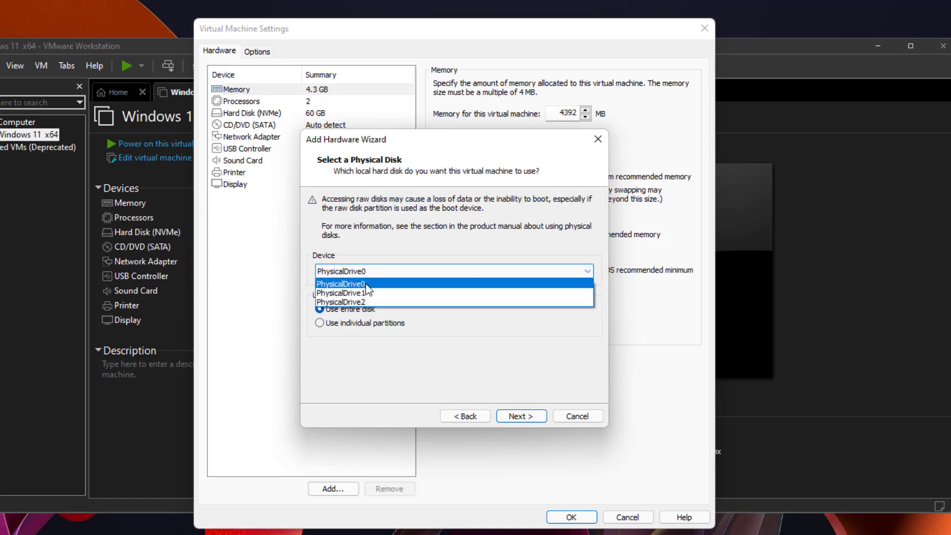
left_click(343, 283)
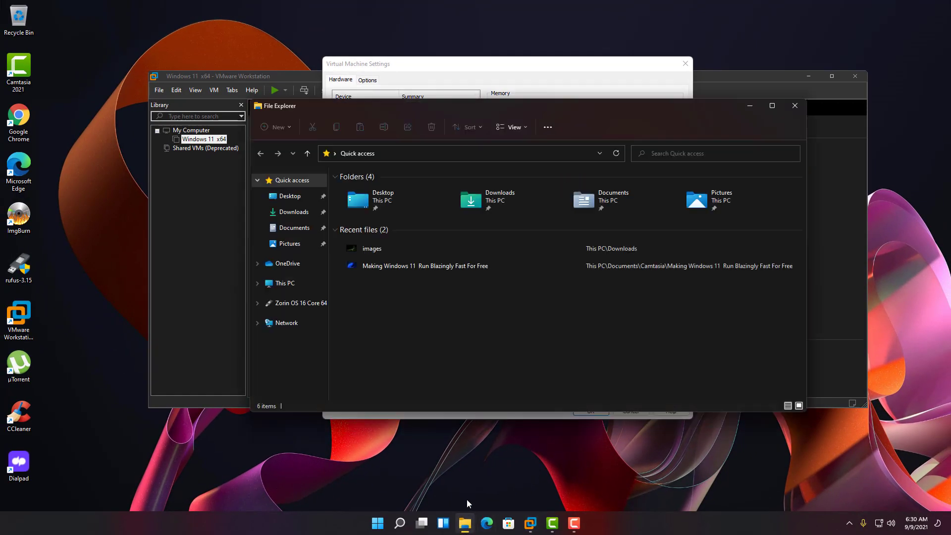
Step: Bring up the Windows search panel from the taskbar
left_click(285, 283)
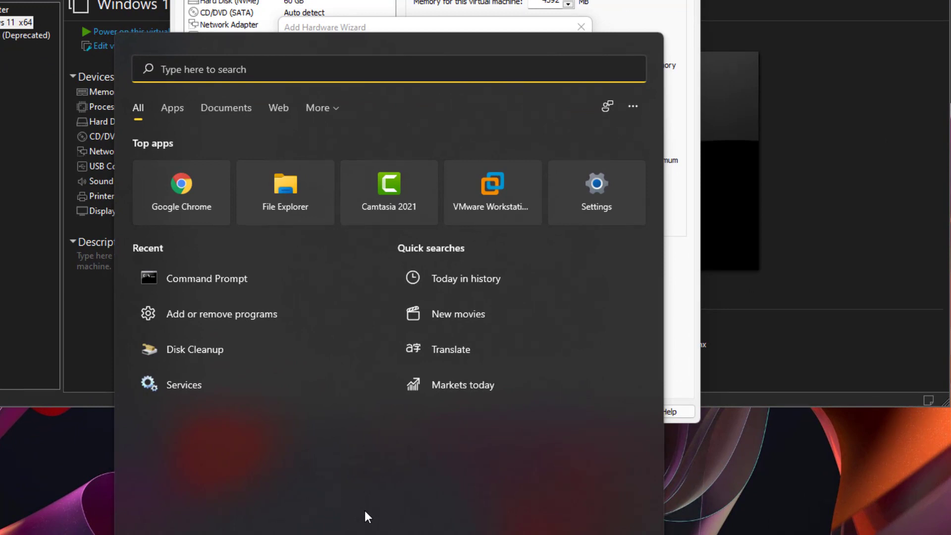
Step: Run DiskPart from an administrator Command Prompt and identify the 14 GB Disk 2 as the USB drive
type("cmd")
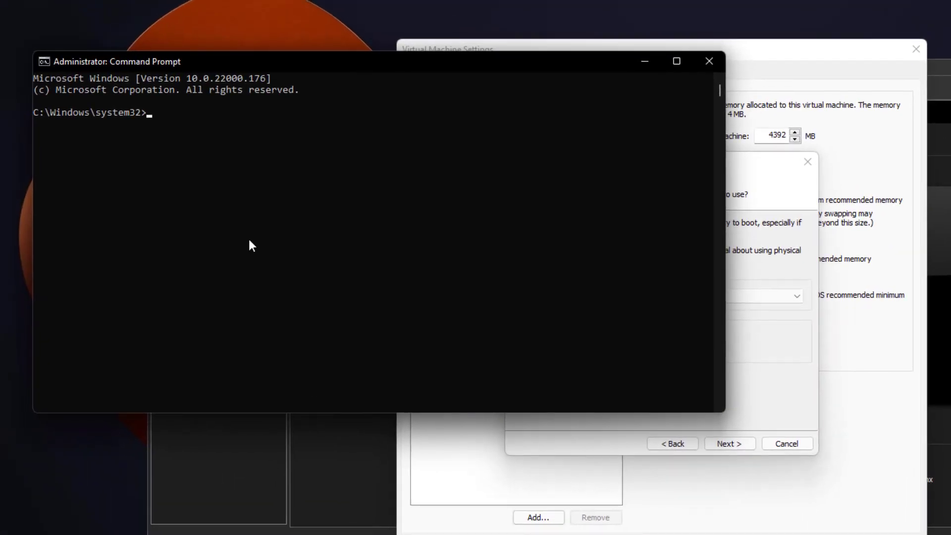
type("diskpar")
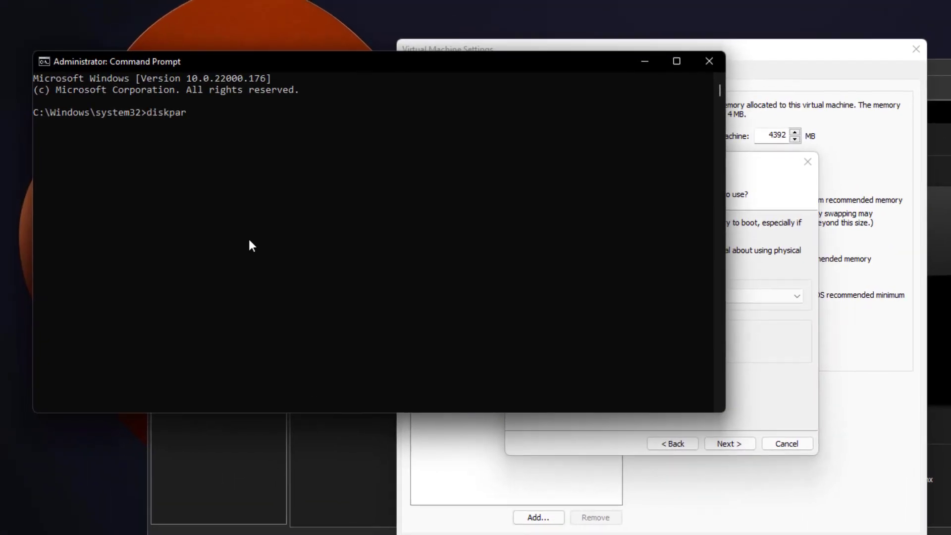
key("Enter")
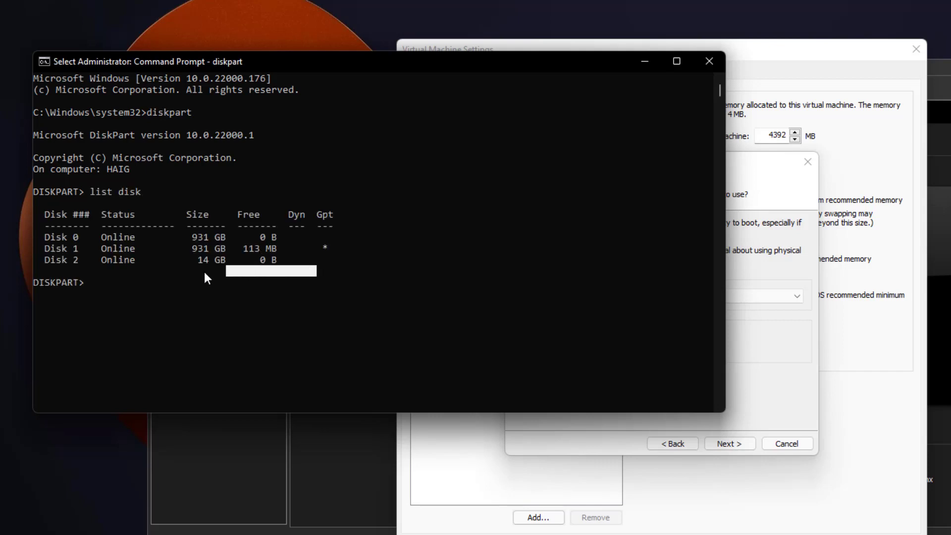
double_click(48, 259)
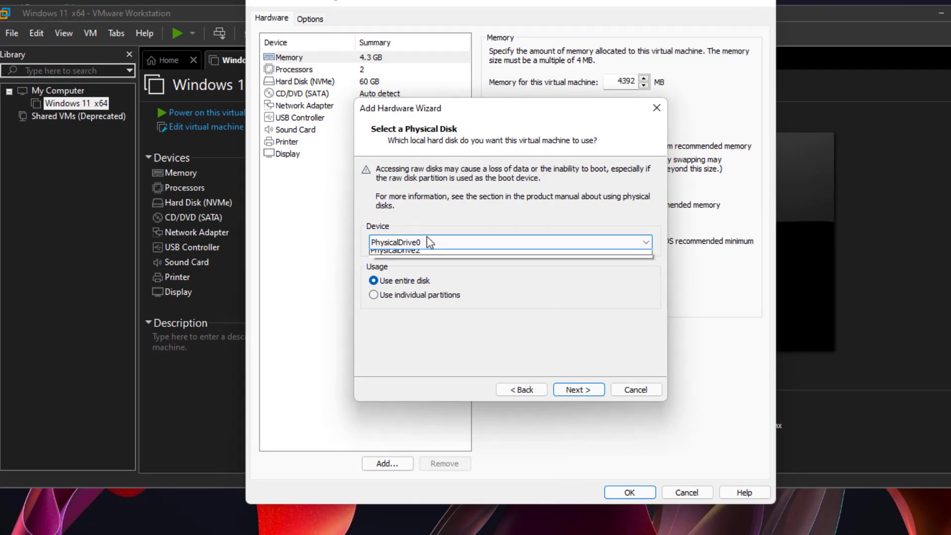
Step: Attach the entire PhysicalDrive2 as the new SCSI hard disk and save the VM settings
left_click(396, 250)
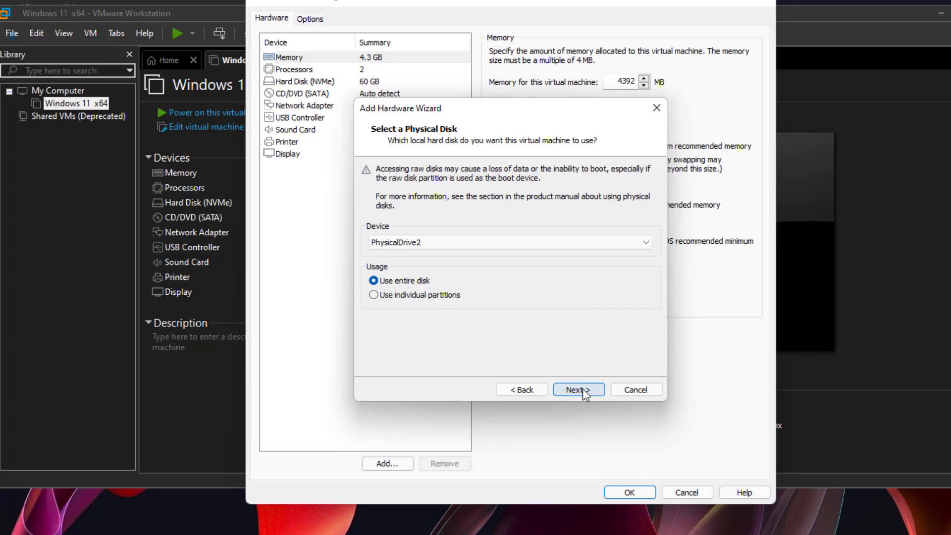
left_click(578, 389)
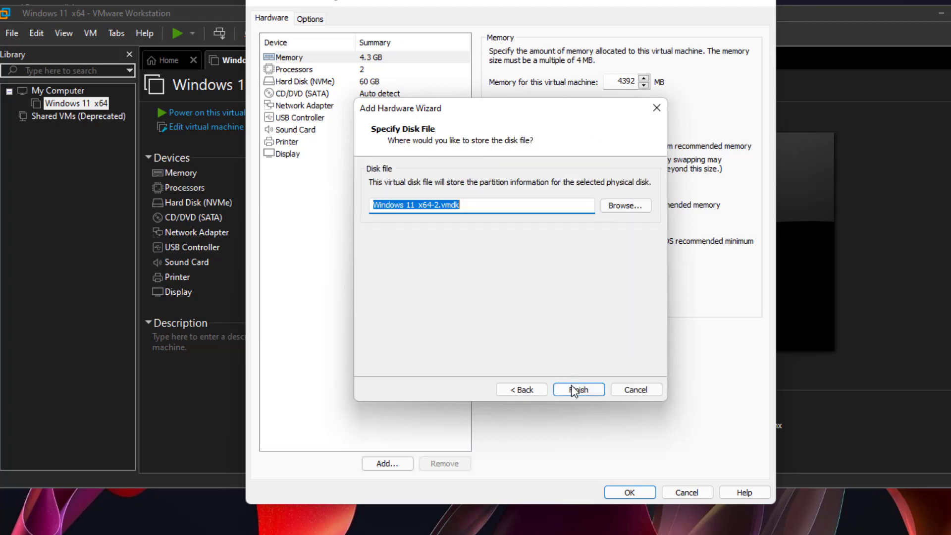
left_click(578, 389)
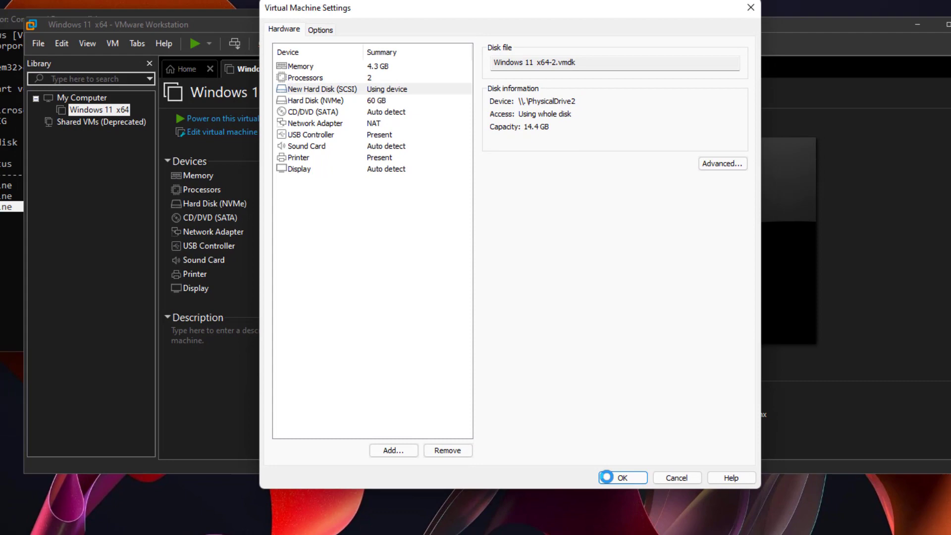
left_click(622, 478)
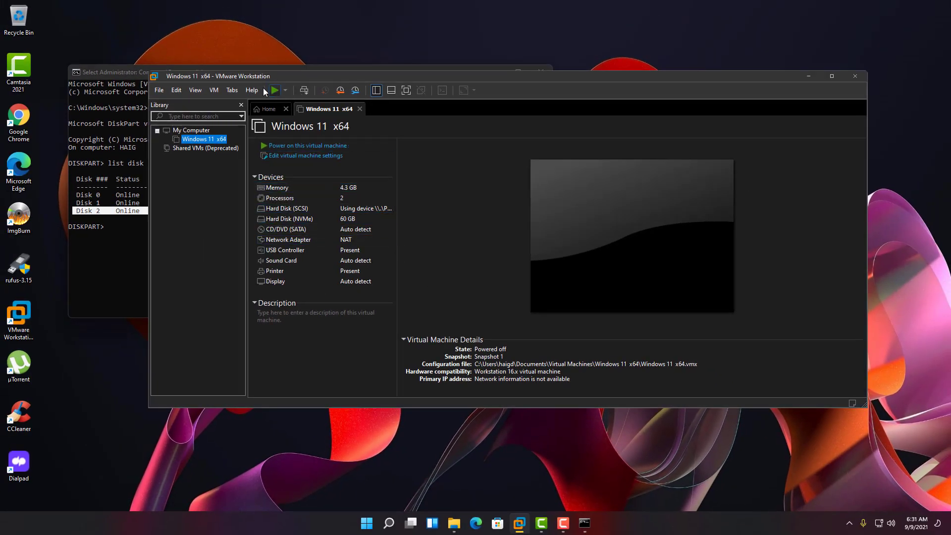
mouse_move(288, 101)
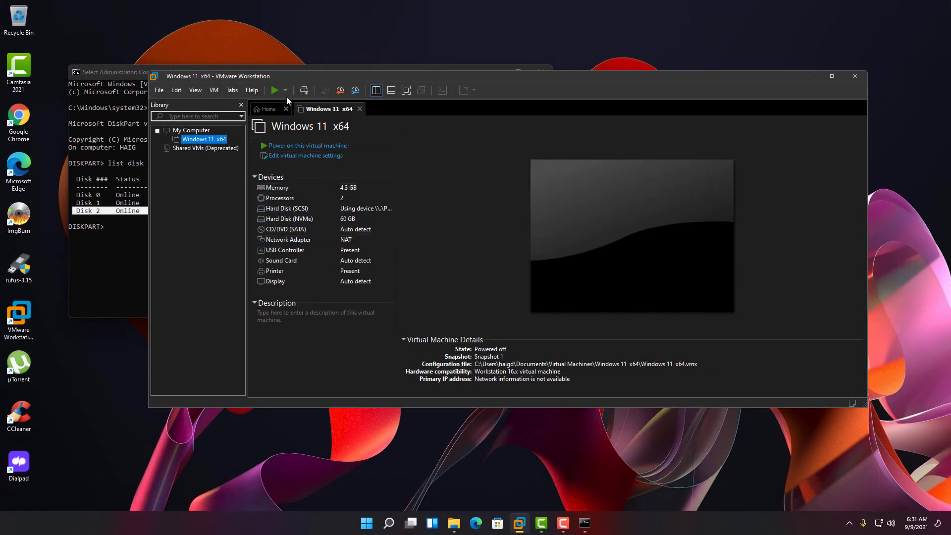
Step: Power on the Windows 11 x64 VM with Power On to Firmware
left_click(288, 90)
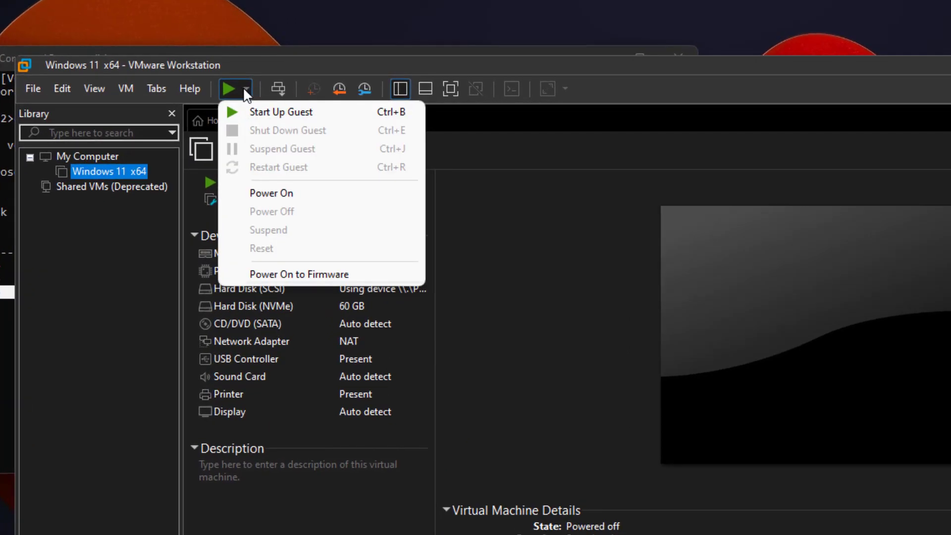
mouse_move(292, 277)
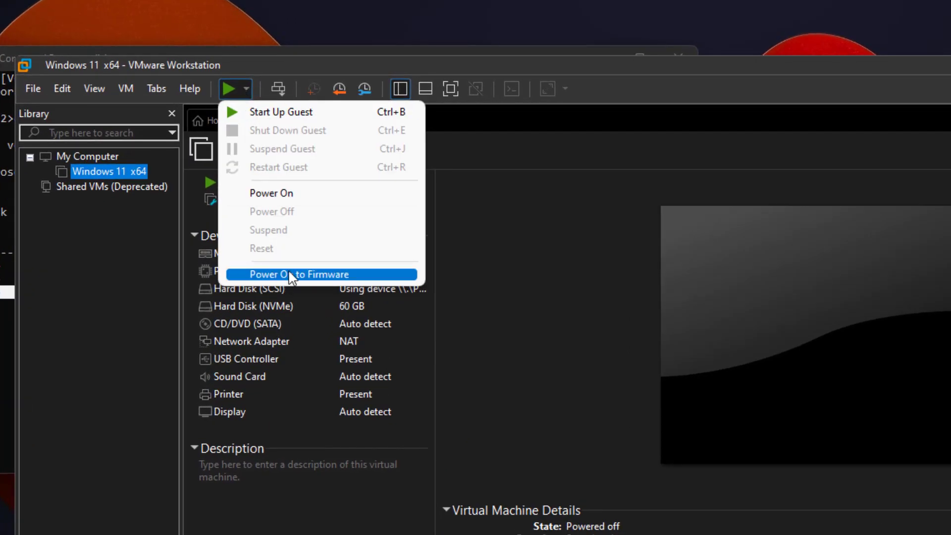
left_click(300, 275)
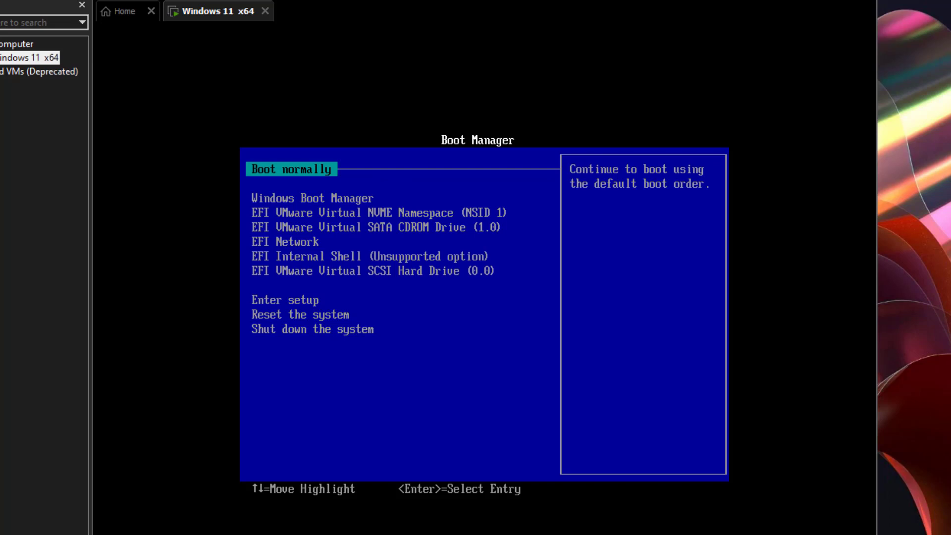
Step: Move down to the EFI VMware Virtual SCSI Hard Drive (0.0) boot entry
key("Down")
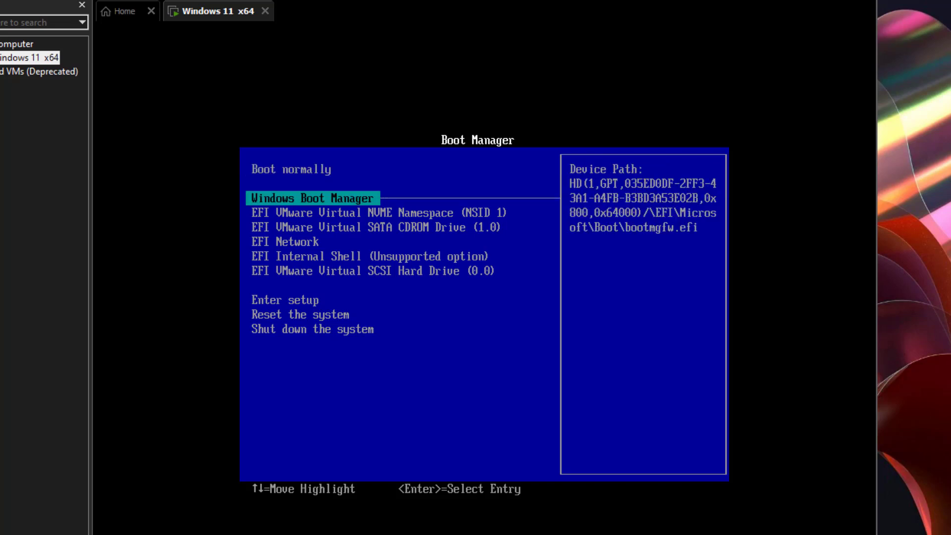
key("Down")
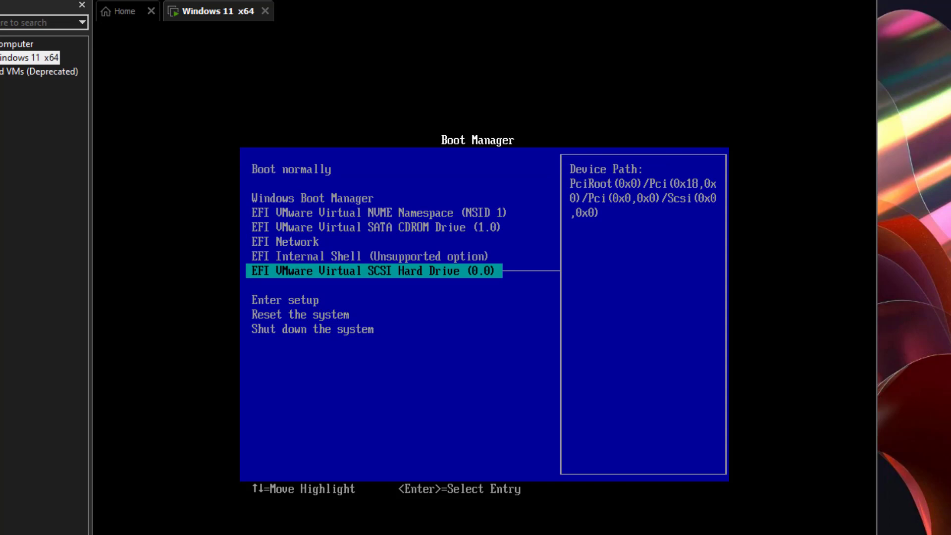